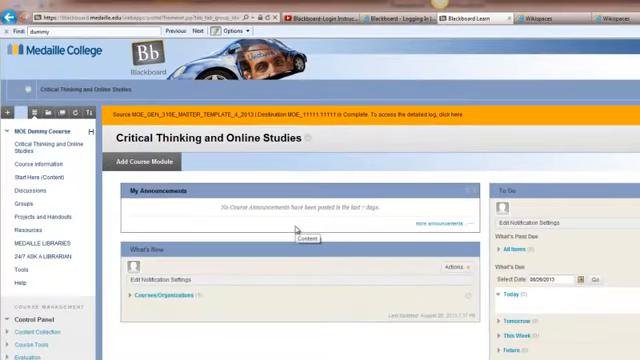
mouse_move(296, 232)
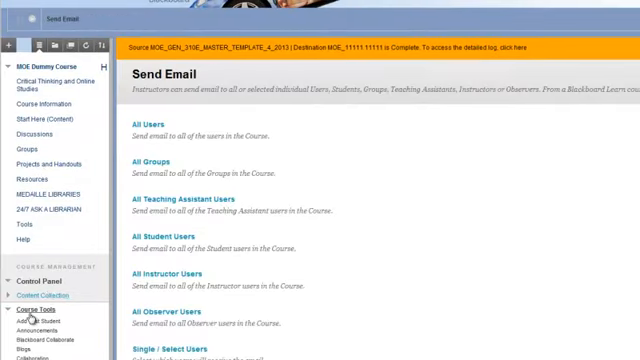
Address a new course email to All Student Users.
scroll("down", 3)
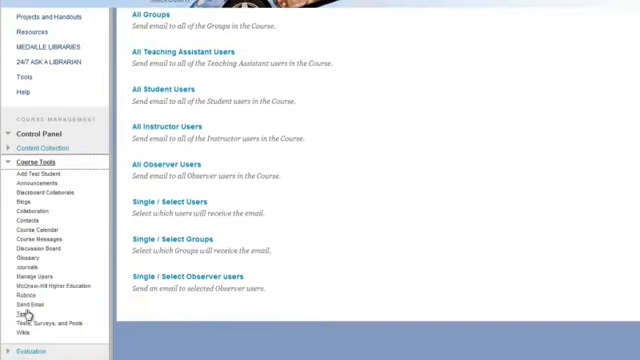
scroll("down", 3)
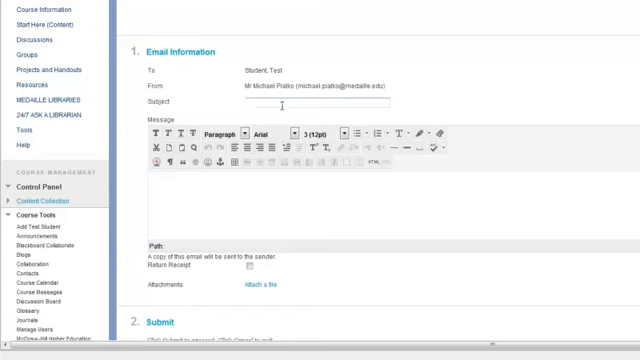
Compose the 'Hello Class' email with a file attachment and send it to all students.
type("Hello Class!")
type("Message")
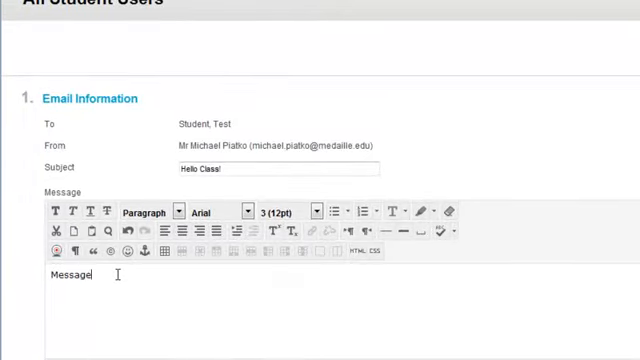
scroll("down", 3)
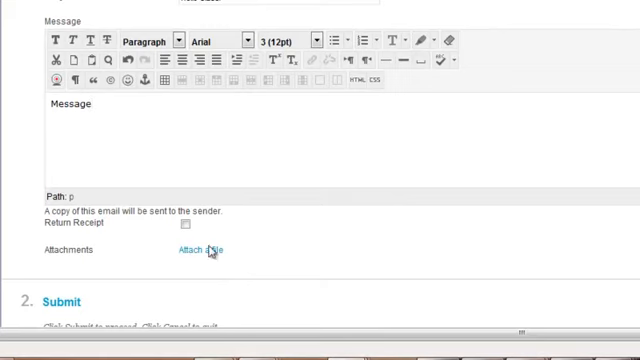
left_click(198, 250)
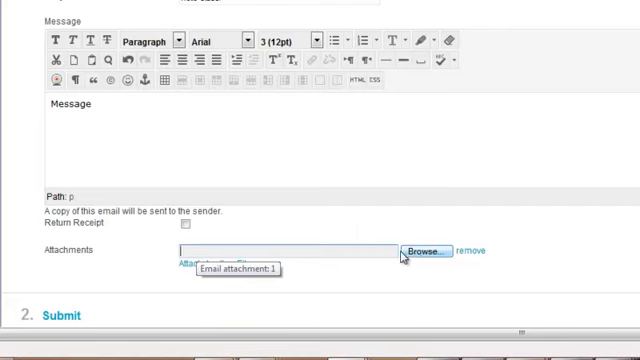
scroll("down", 3)
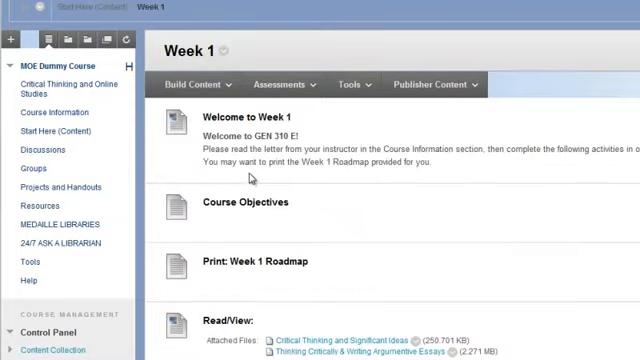
Edit the Week 1 assignment Asmt 1.1 from its action menu.
scroll("down", 3)
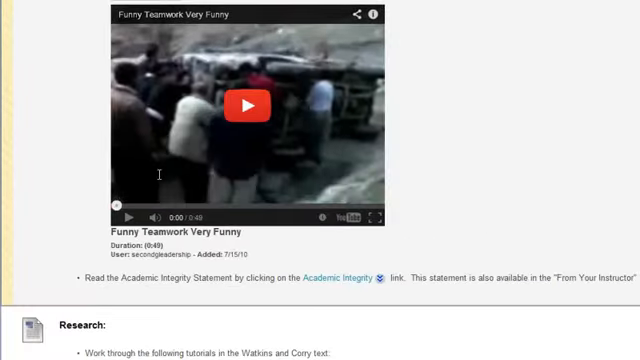
scroll("down", 3)
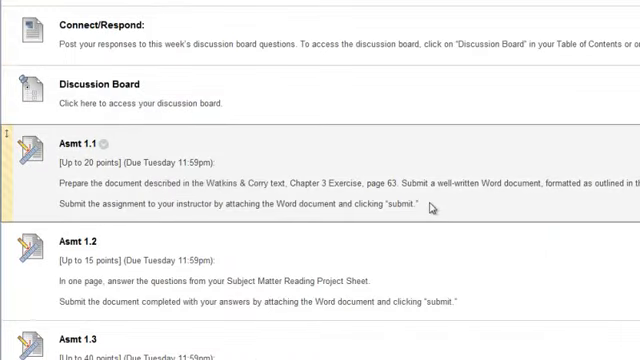
left_click(112, 138)
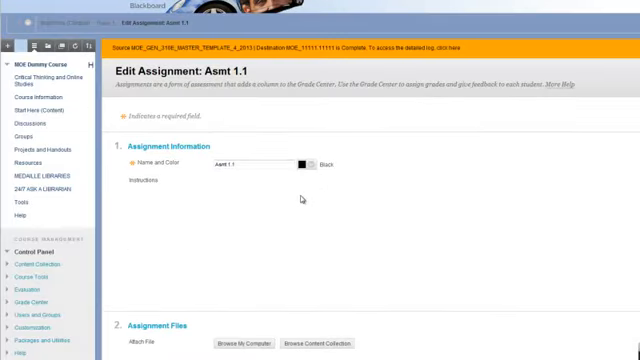
Pick a new September 2013 due date for Asmt 1.1 from the calendar.
scroll("down", 3)
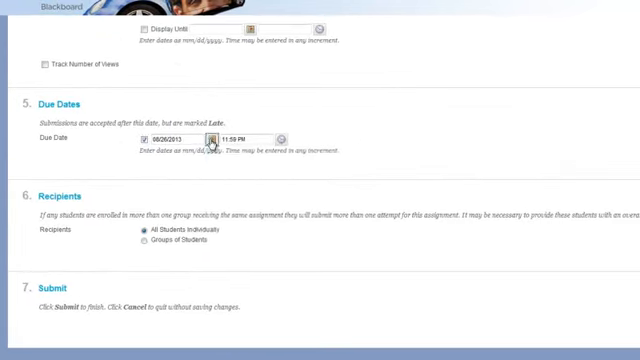
left_click(208, 138)
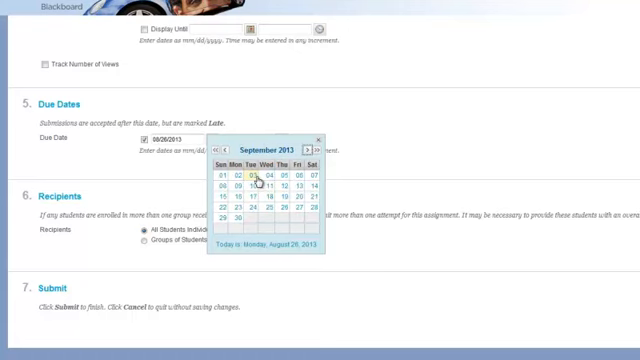
left_click(258, 176)
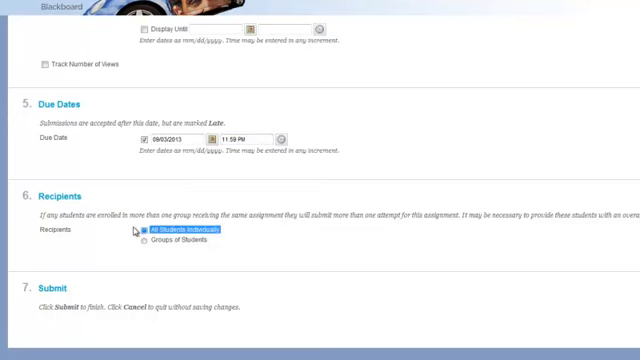
mouse_move(132, 232)
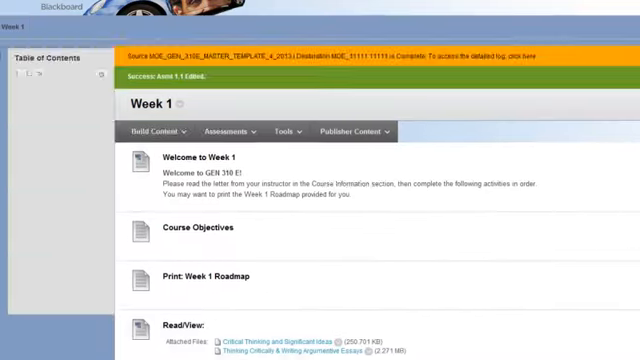
Edit the Week 1 Discussion Board forum from its menu.
scroll("down", 3)
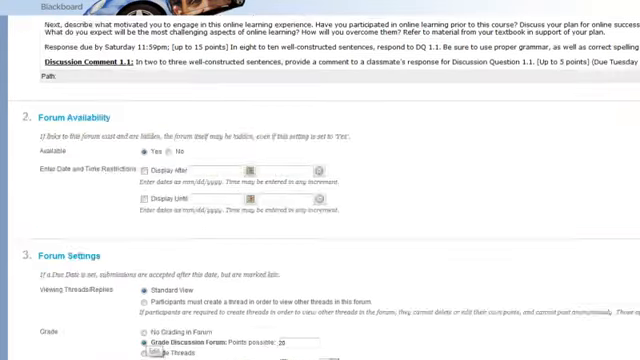
Review Forum Availability and Forum Settings, submit, and return to Week 1.
scroll("down", 3)
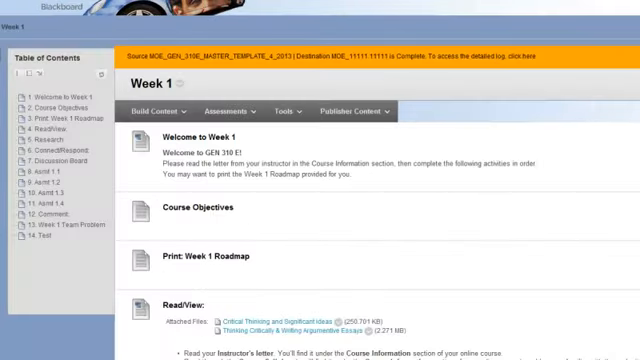
Choose Edit the Test Options from the Week 1 Test item's action menu.
scroll("down", 3)
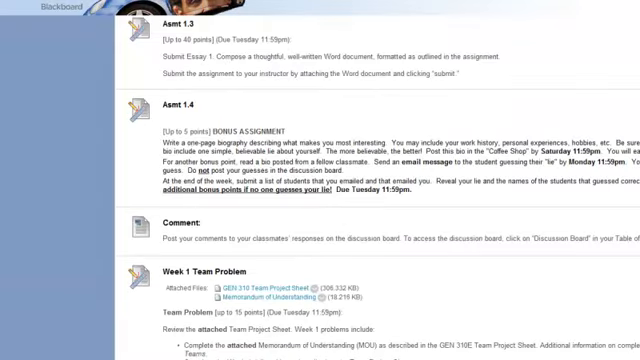
scroll("down", 3)
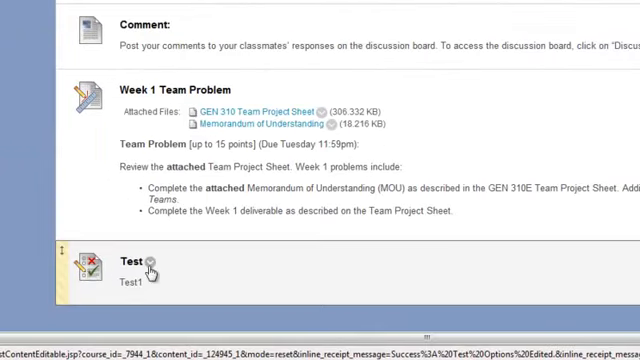
left_click(152, 262)
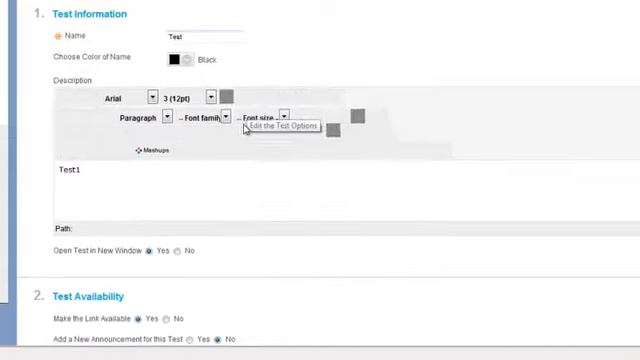
Make the Test link available with Display After, Display Until and Due Date in late August 2013.
scroll("down", 3)
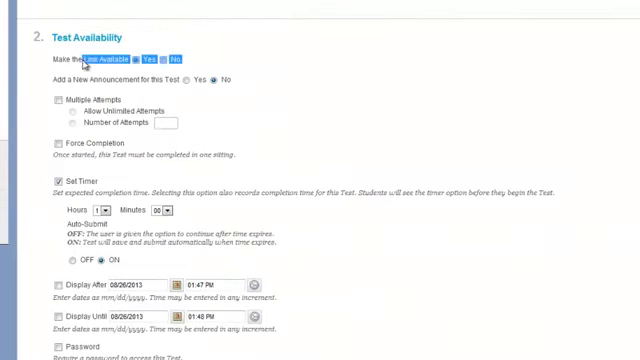
scroll("down", 3)
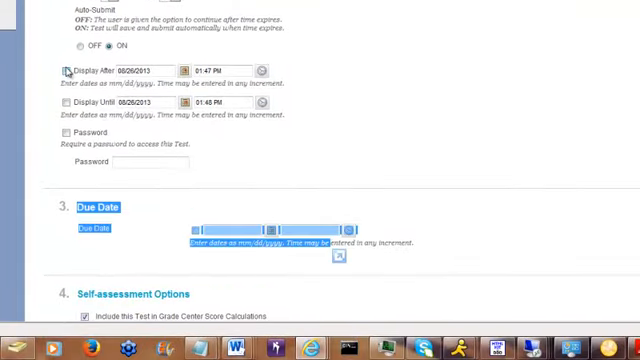
left_click(196, 228)
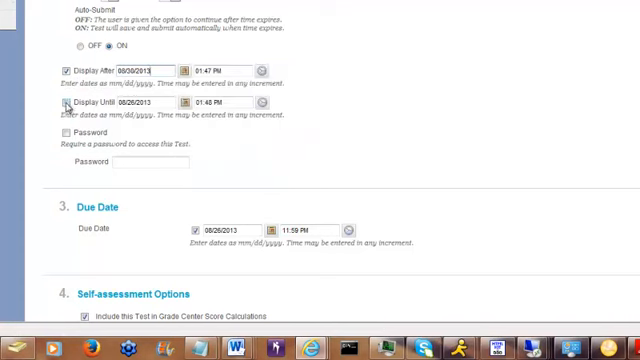
left_click(188, 100)
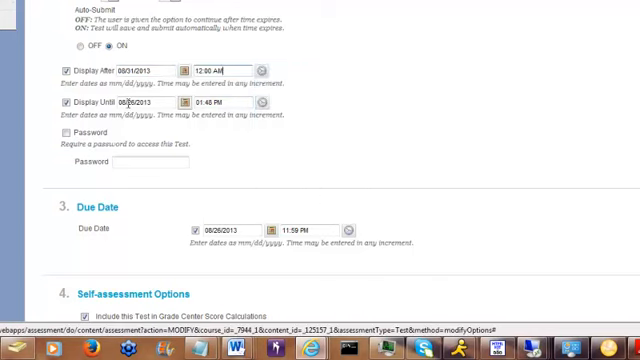
left_click(188, 104)
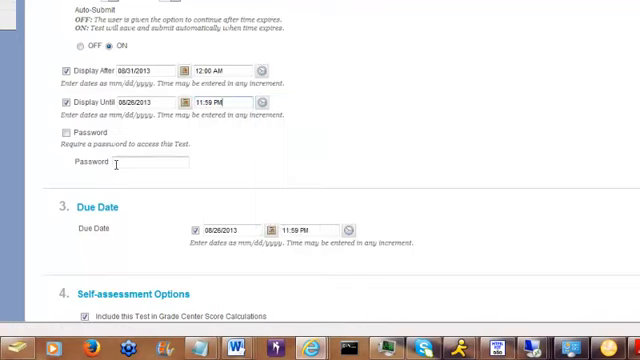
scroll("down", 3)
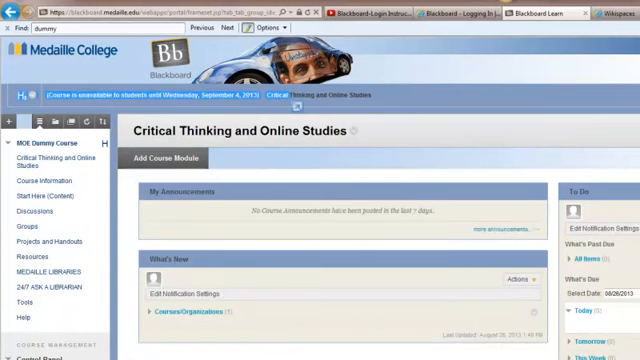
Submit the test options and go to the course Home Page, expanding course management tools.
scroll("down", 3)
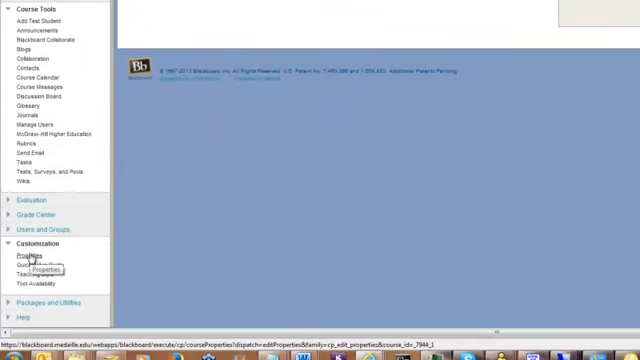
In Customization > Properties set Make Course Available to Yes with Select Dates duration and submit.
left_click(32, 260)
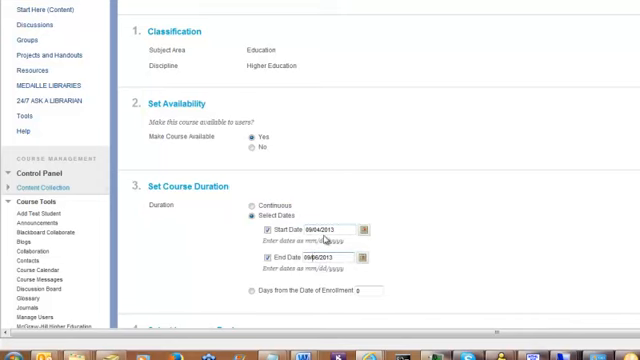
left_click(364, 230)
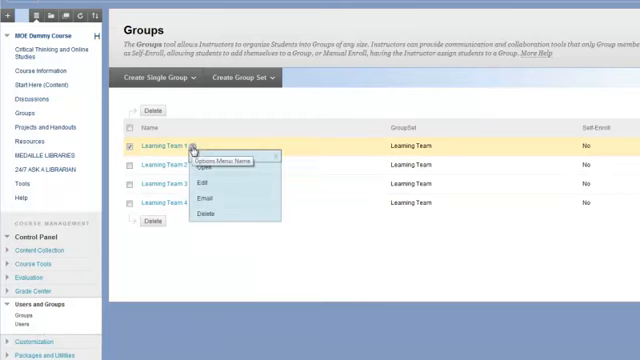
mouse_move(204, 184)
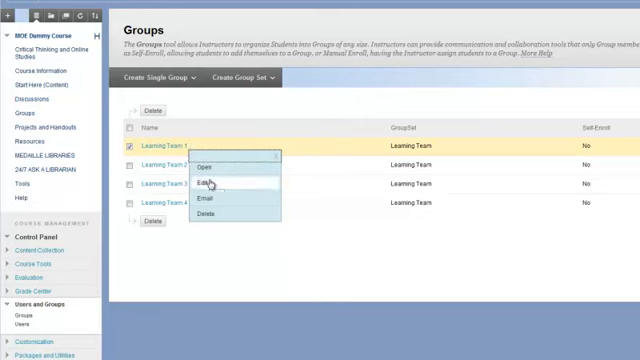
Edit Learning Team 1 and select the test student under Membership's Names to Select.
left_click(204, 184)
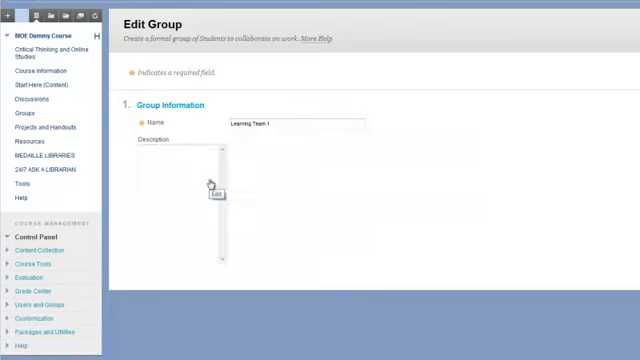
scroll("down", 3)
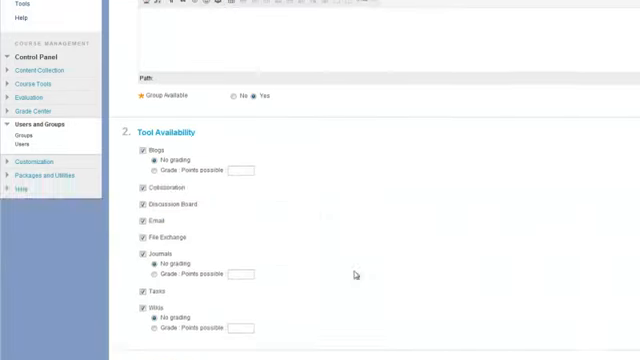
scroll("down", 3)
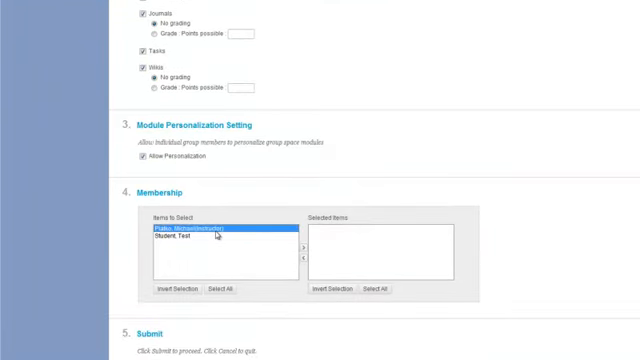
left_click(180, 240)
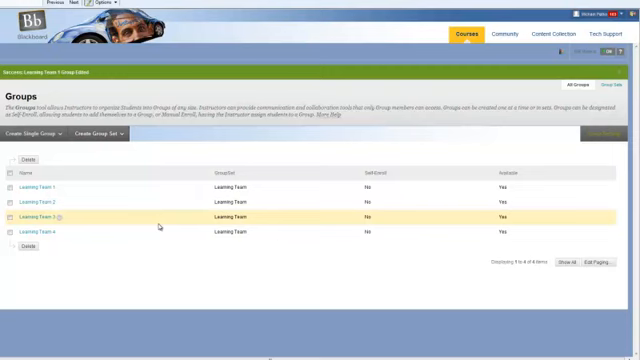
mouse_move(160, 228)
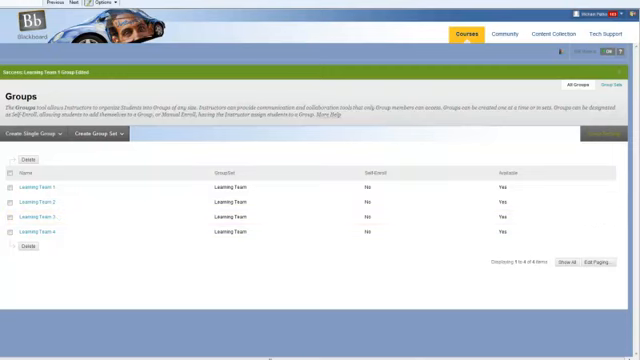